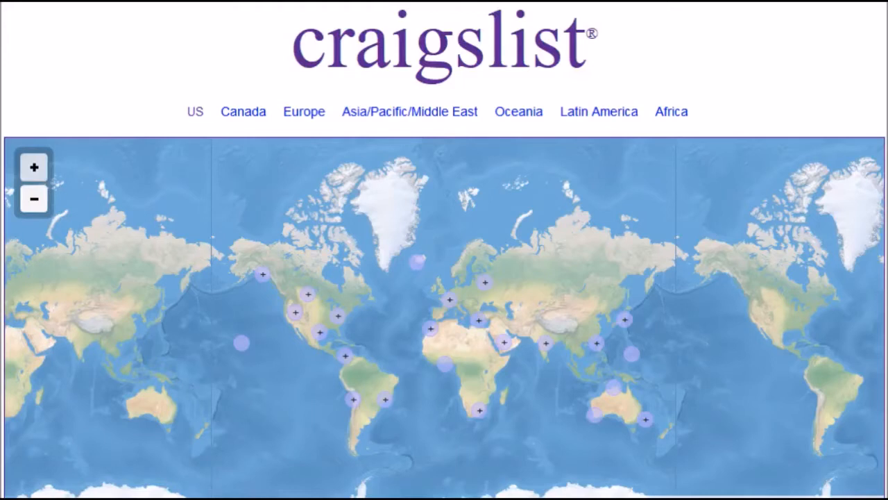
# Scroll down the US list and open the 'hawaii' craigslist site
pyautogui.scroll(-3)
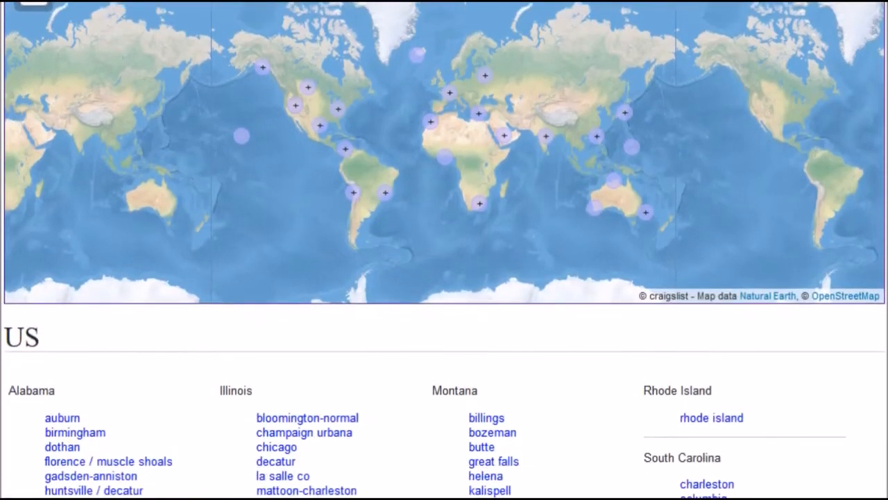
pyautogui.scroll(-3)
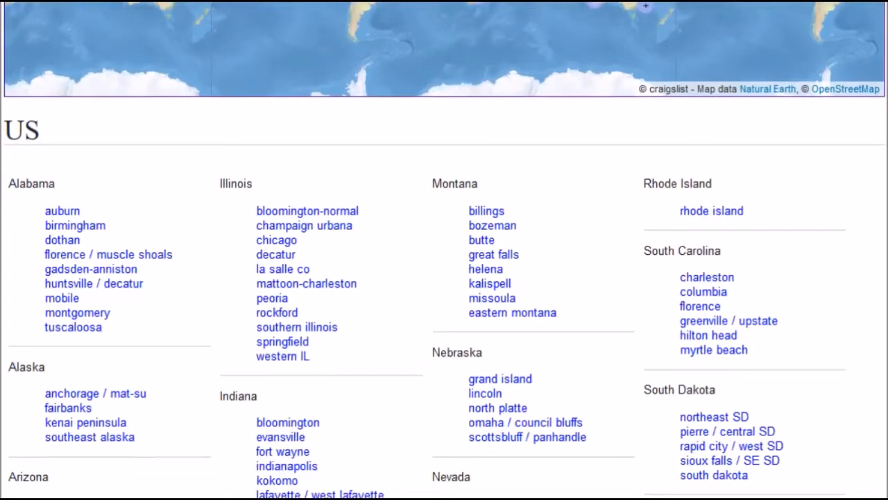
pyautogui.scroll(-3)
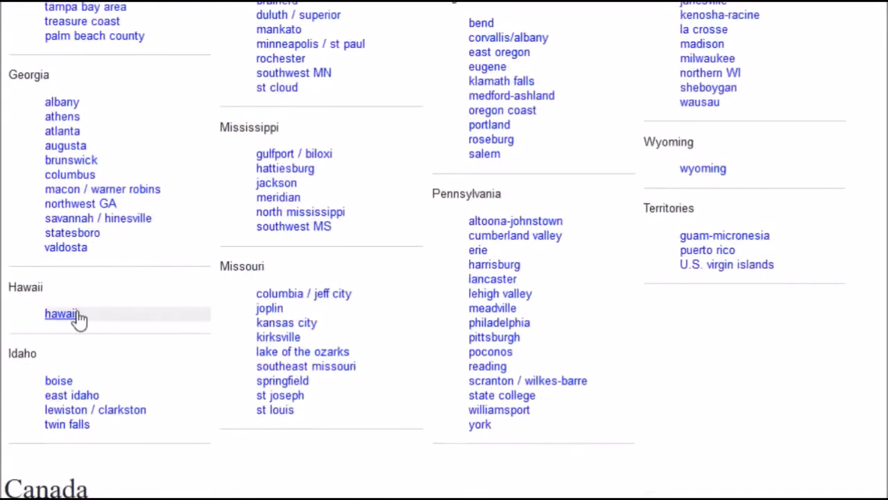
pyautogui.click(61, 313)
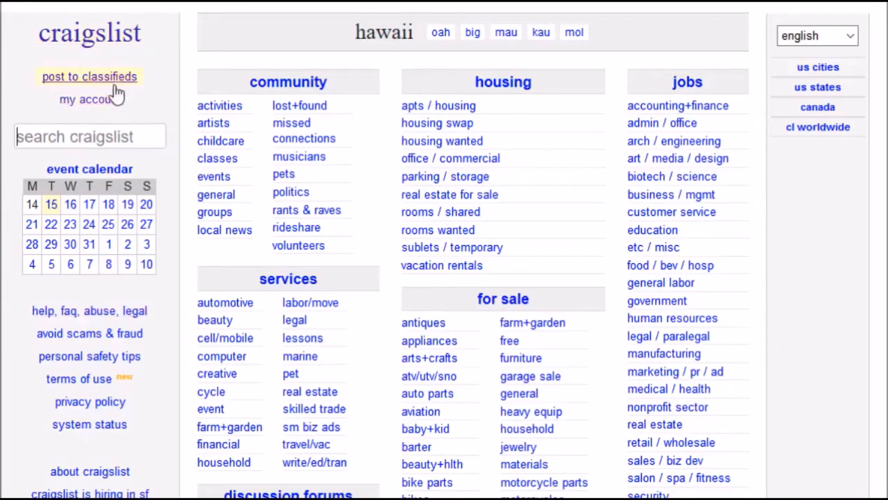
pyautogui.moveTo(89, 99)
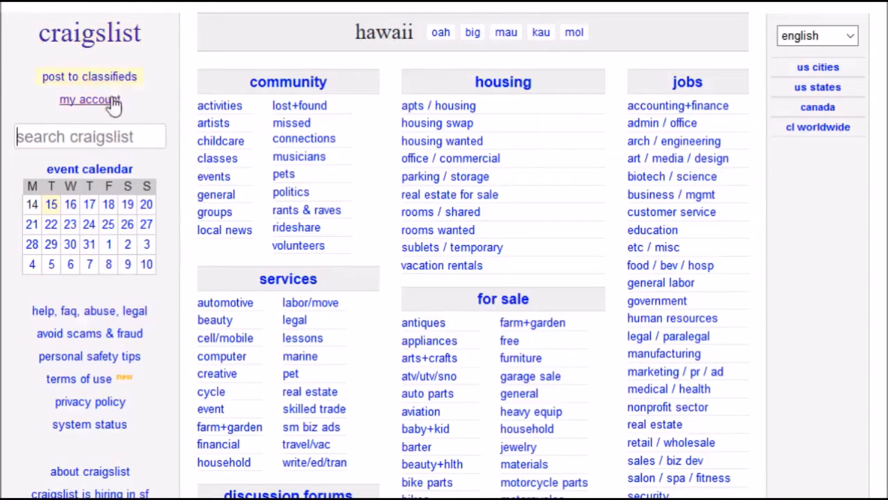
pyautogui.moveTo(105, 118)
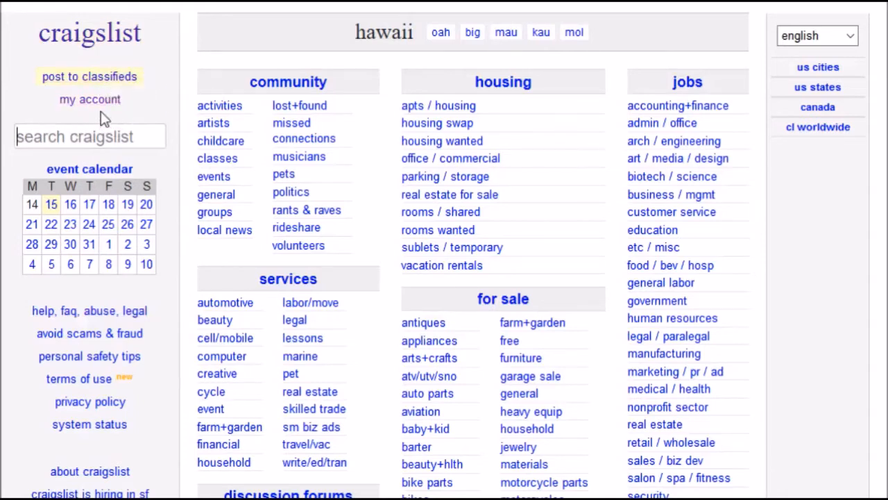
pyautogui.moveTo(89, 99)
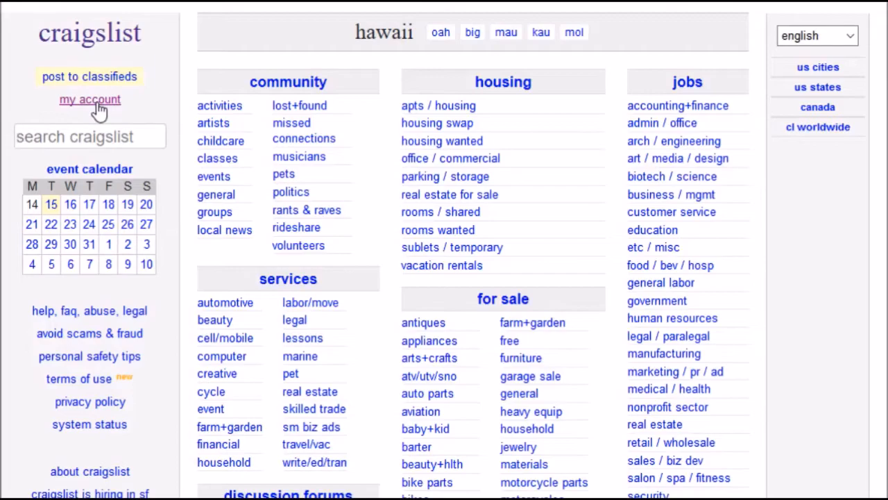
pyautogui.click(89, 99)
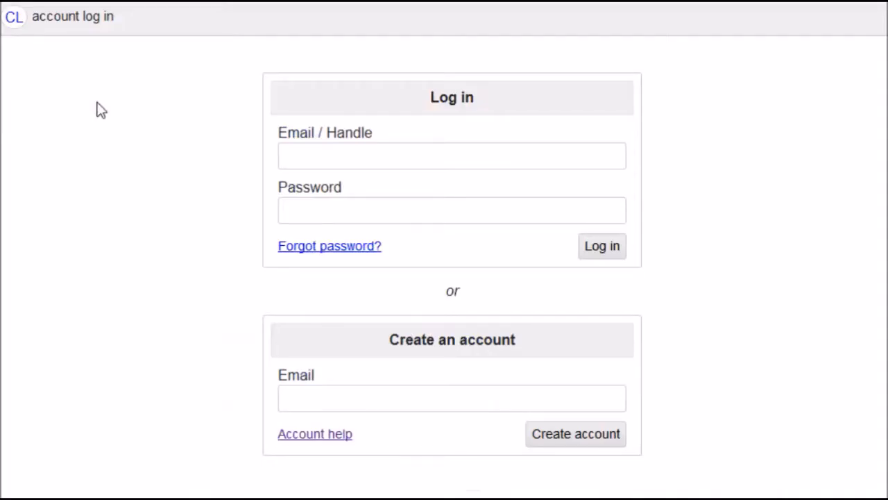
pyautogui.moveTo(447, 363)
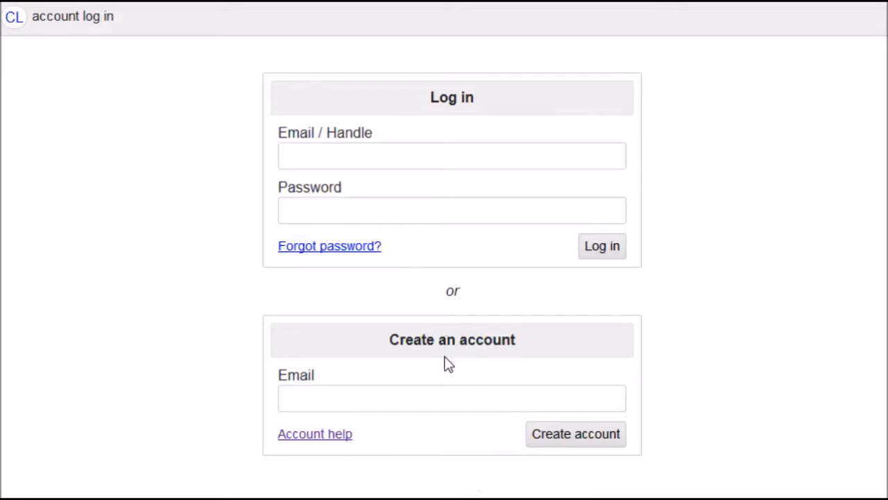
pyautogui.click(451, 398)
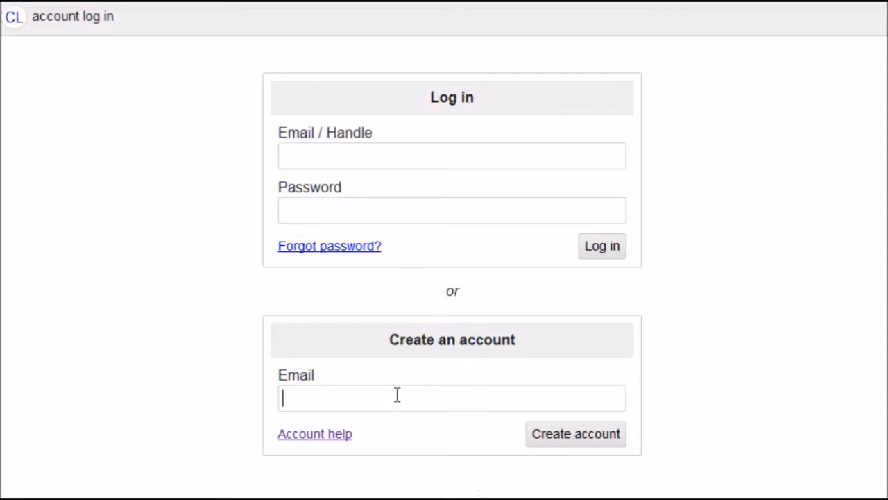
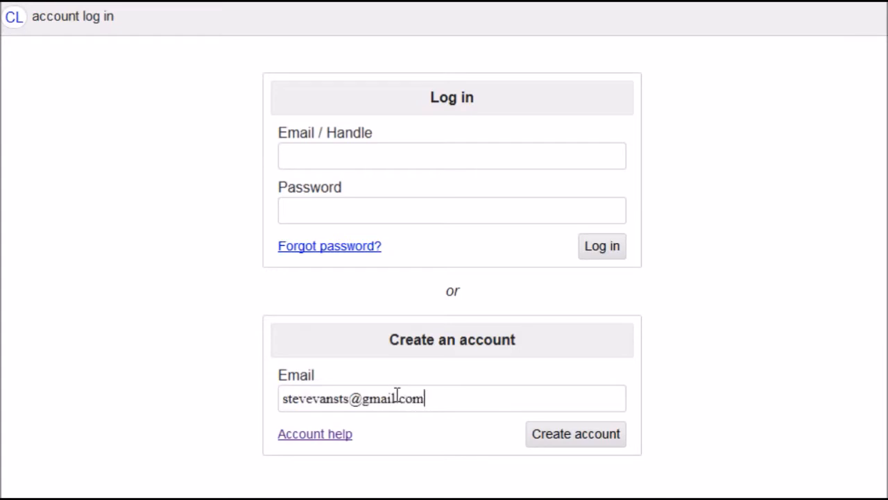
# Submit the Create account form for the entered Gmail address
pyautogui.click(575, 433)
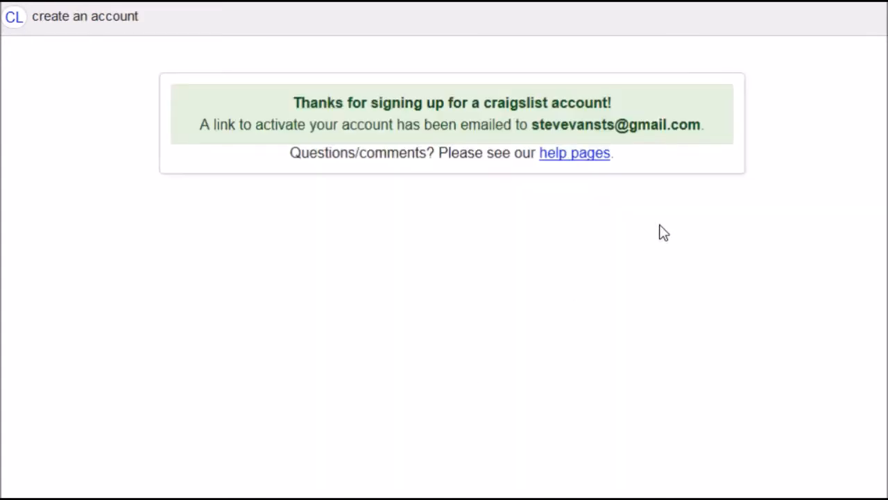
pyautogui.moveTo(649, 327)
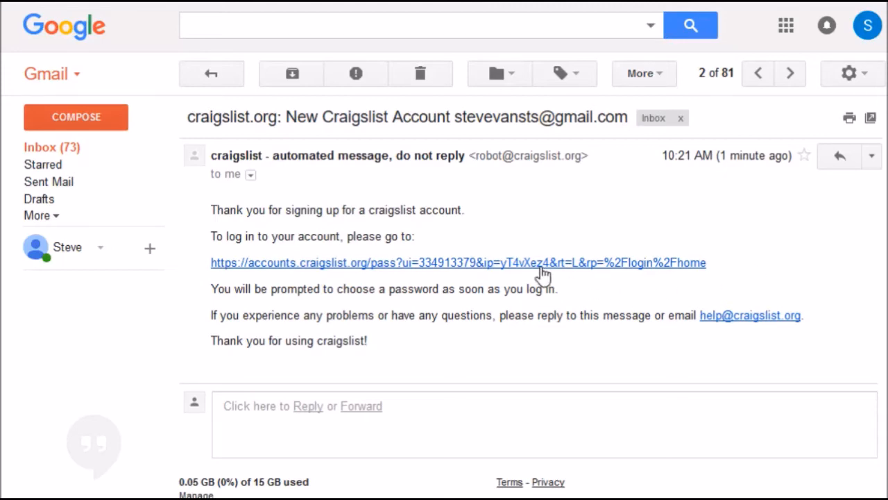
# Open the activation link, enter the new password twice, and submit it
pyautogui.click(458, 263)
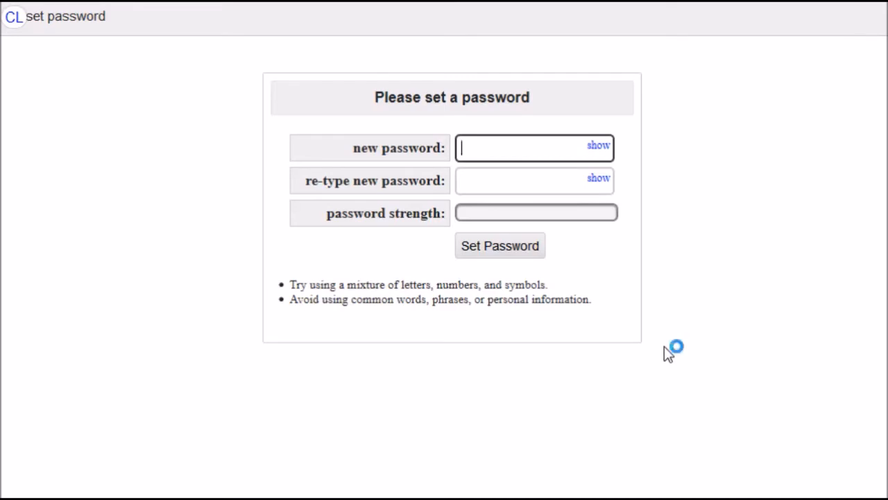
pyautogui.write('a')
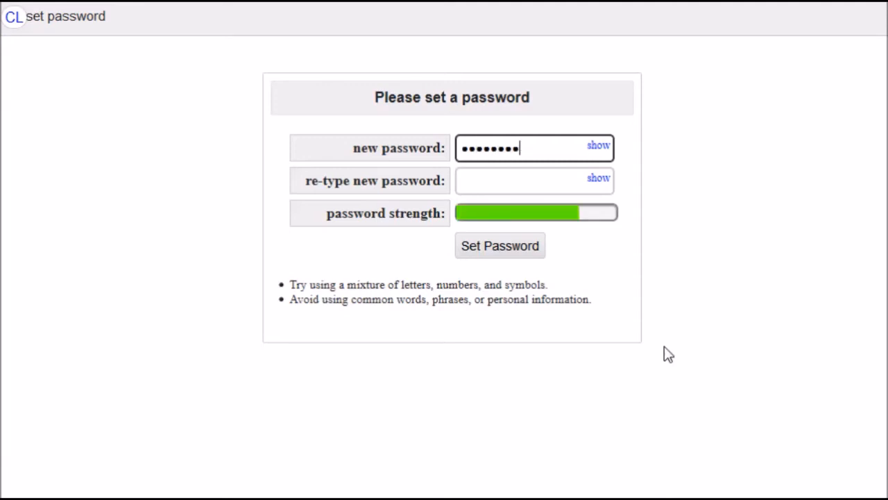
pyautogui.write('•••••')
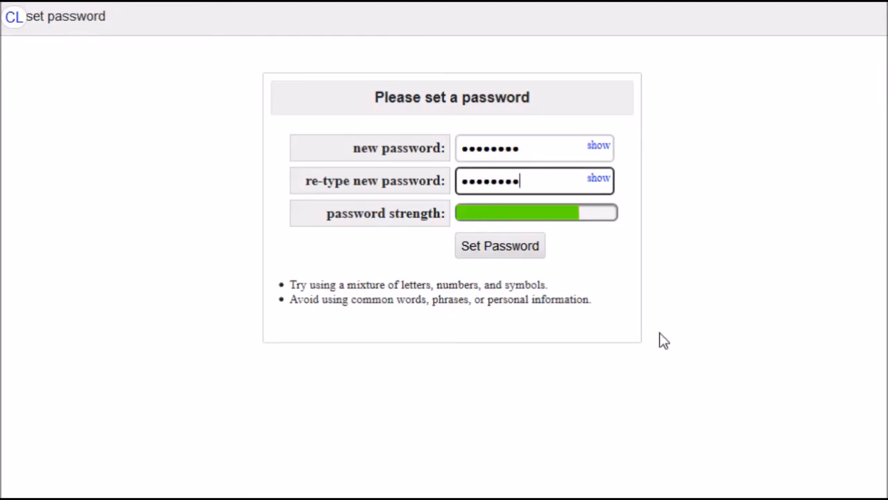
pyautogui.click(499, 245)
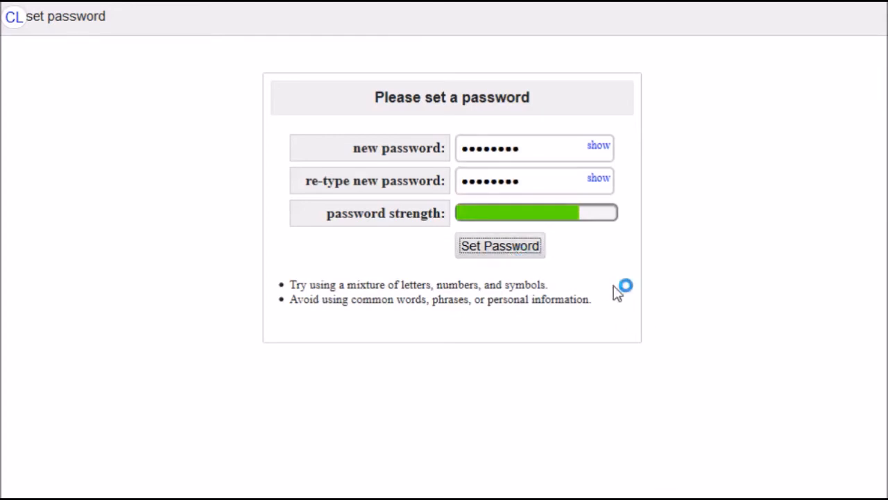
# Click Set Password again and wait for the Password Set confirmation
pyautogui.click(499, 246)
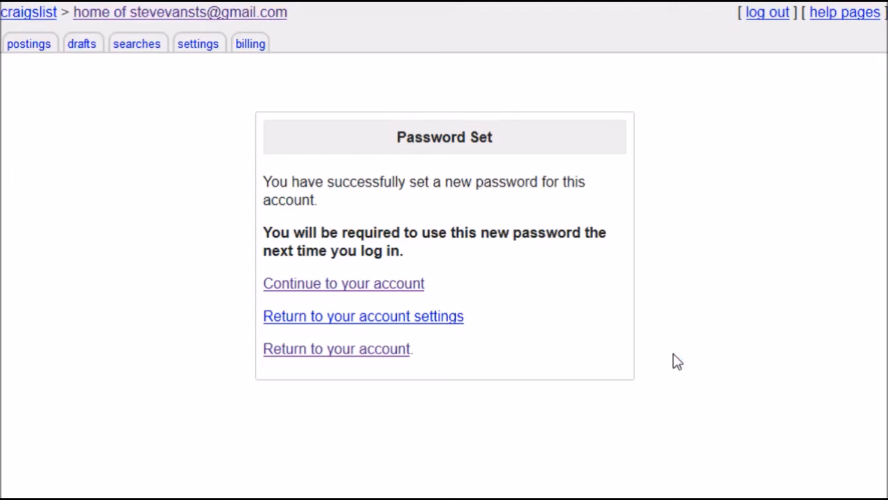
pyautogui.moveTo(500, 304)
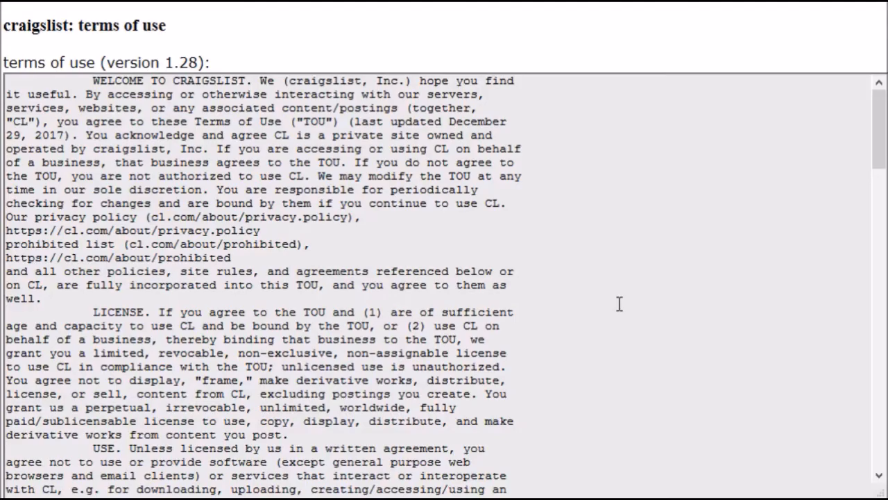
pyautogui.moveTo(250, 216)
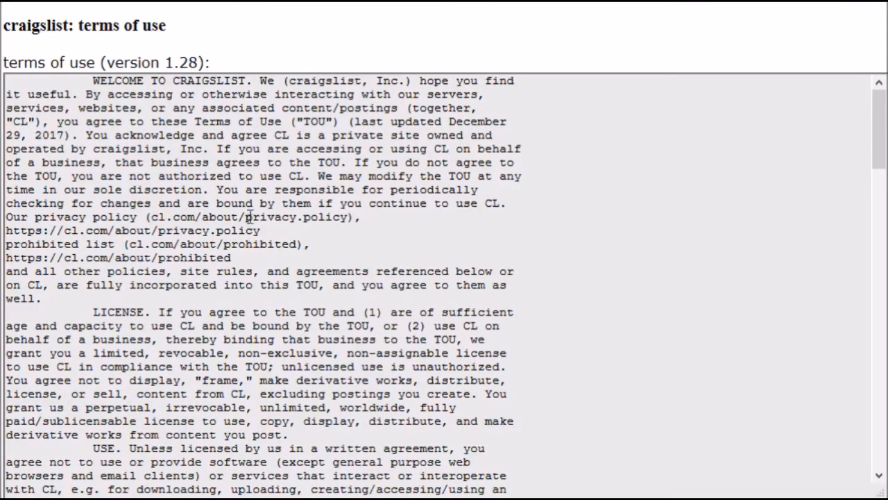
# Scroll through the terms of use on the account page
pyautogui.scroll(-3)
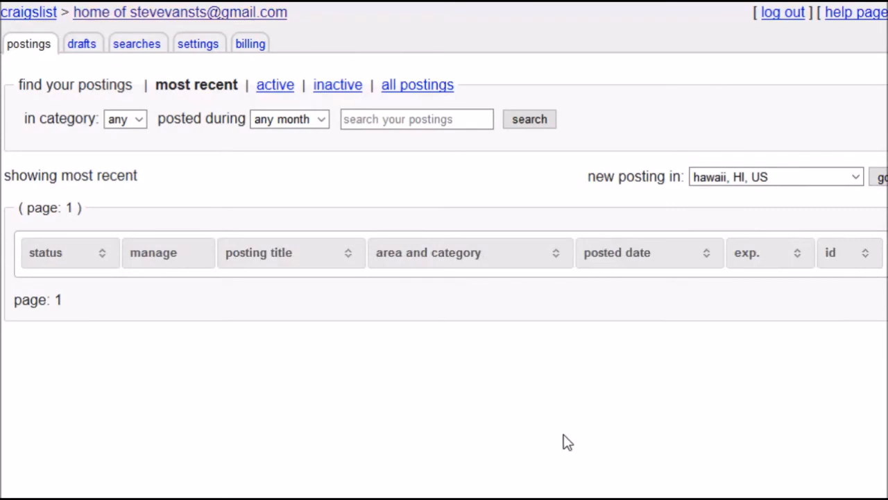
pyautogui.moveTo(561, 444)
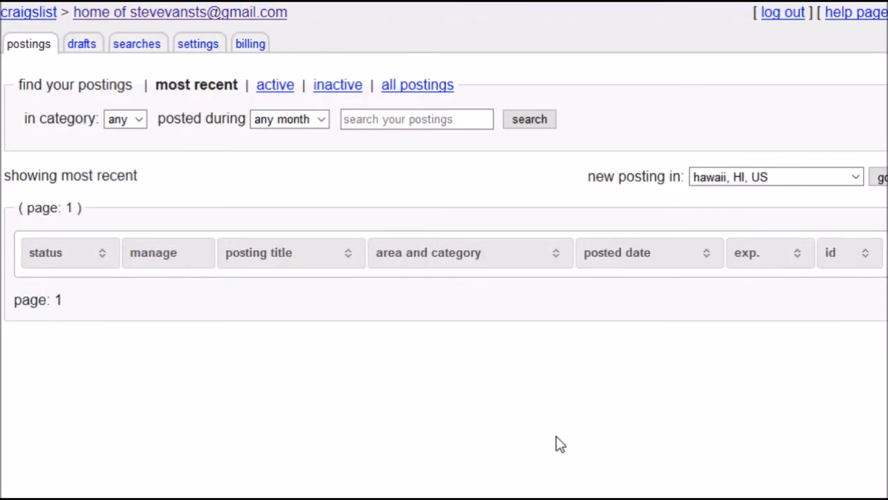